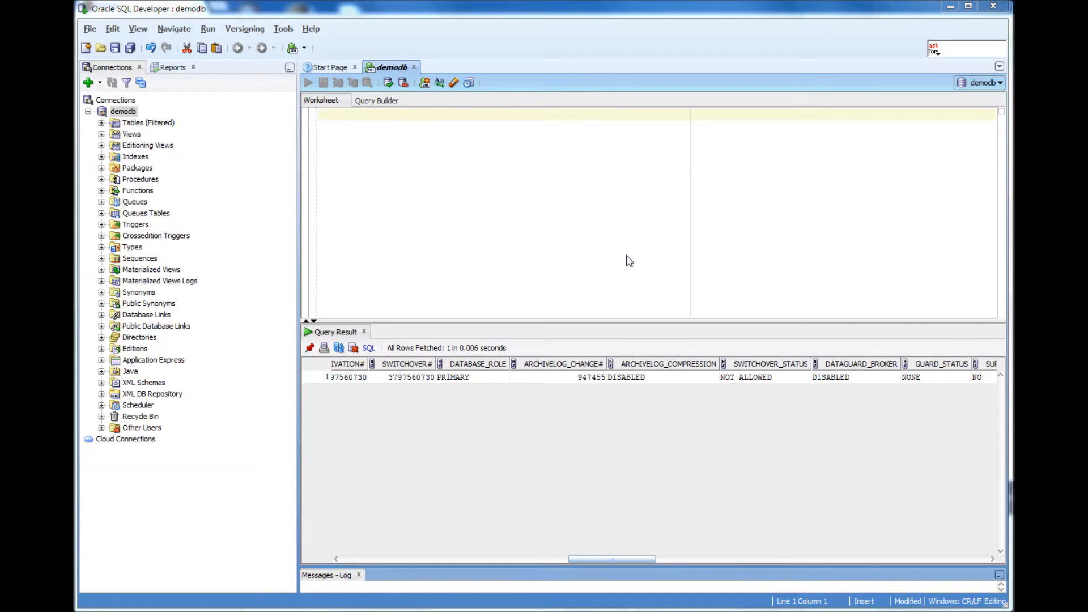
mouse_move(463, 122)
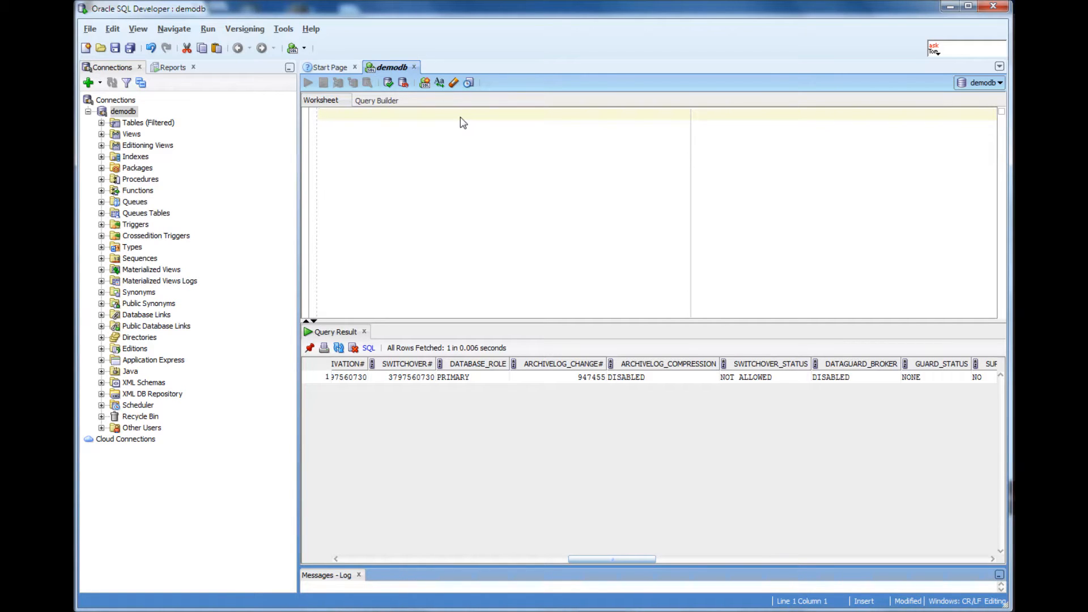
Step: Write 'select * from v' in the worksheet, accepting 'select' from autocomplete and browsing suggested v$ views
text(s)
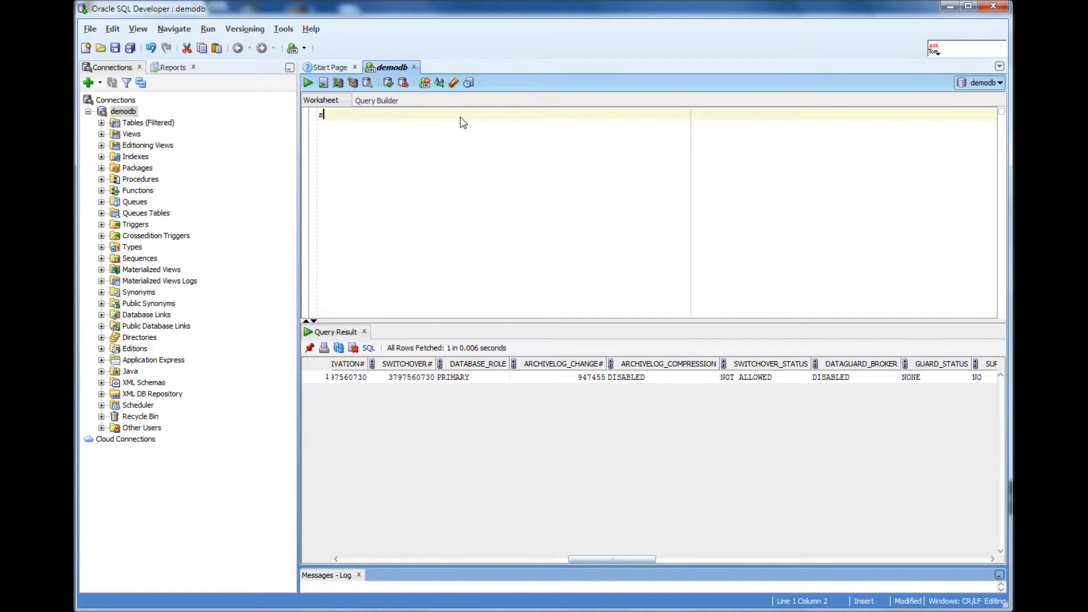
text(elect)
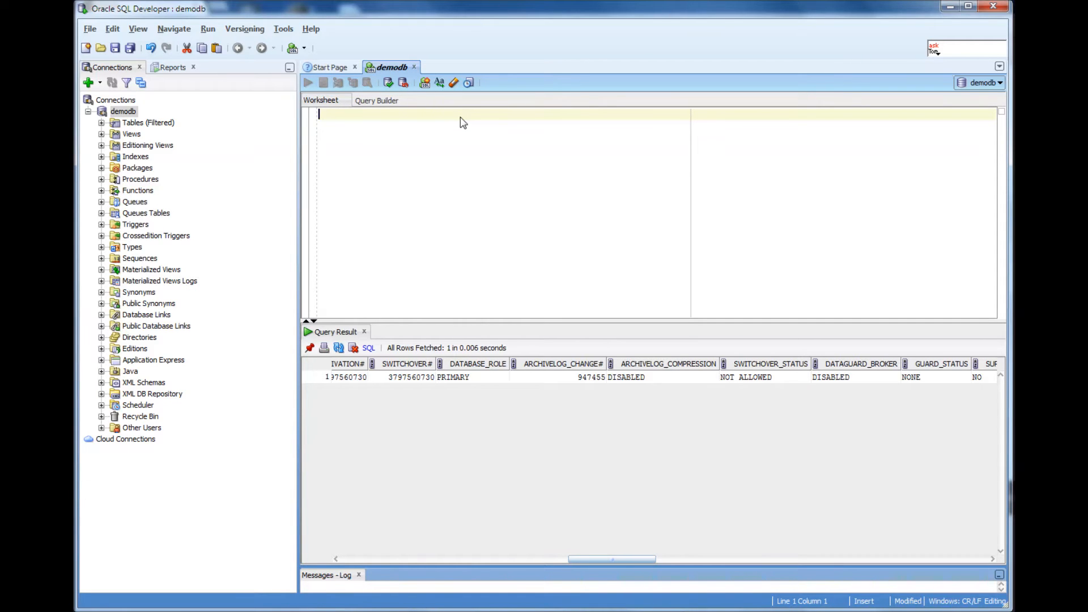
text(s)
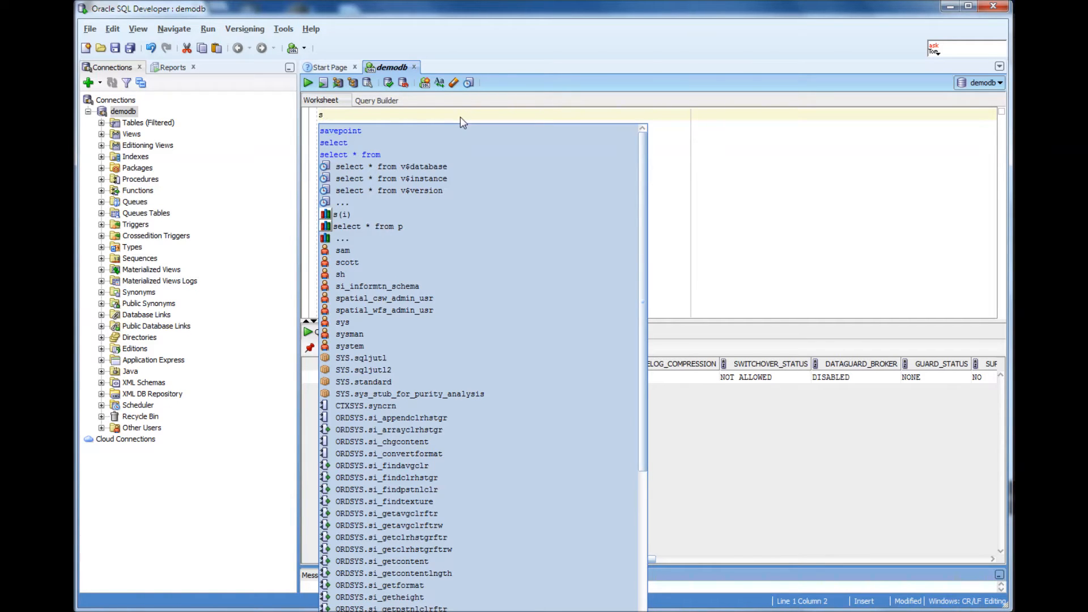
mouse_move(409, 155)
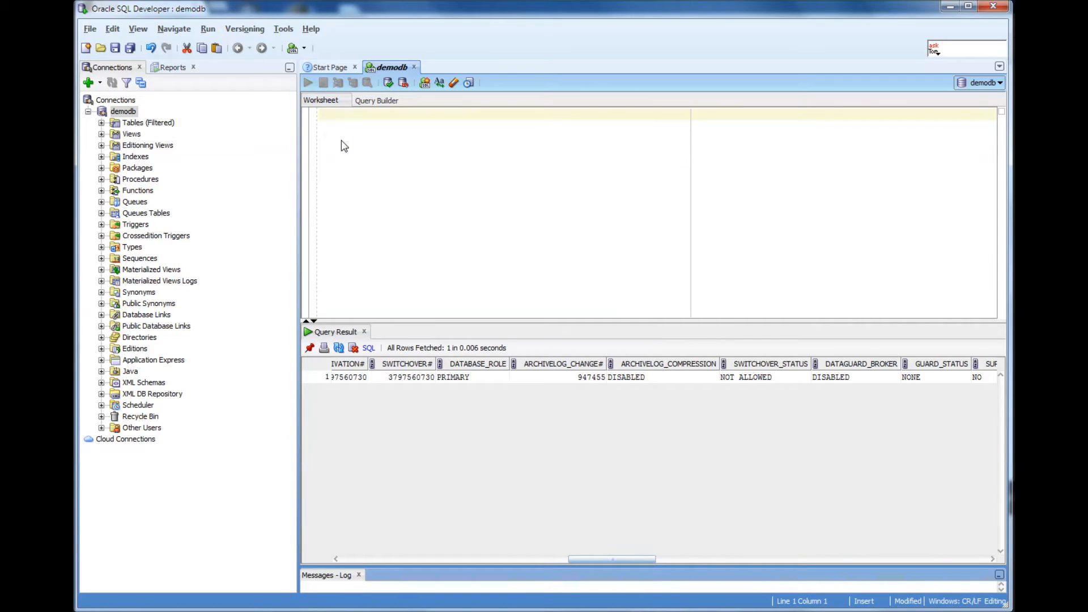
text(sel)
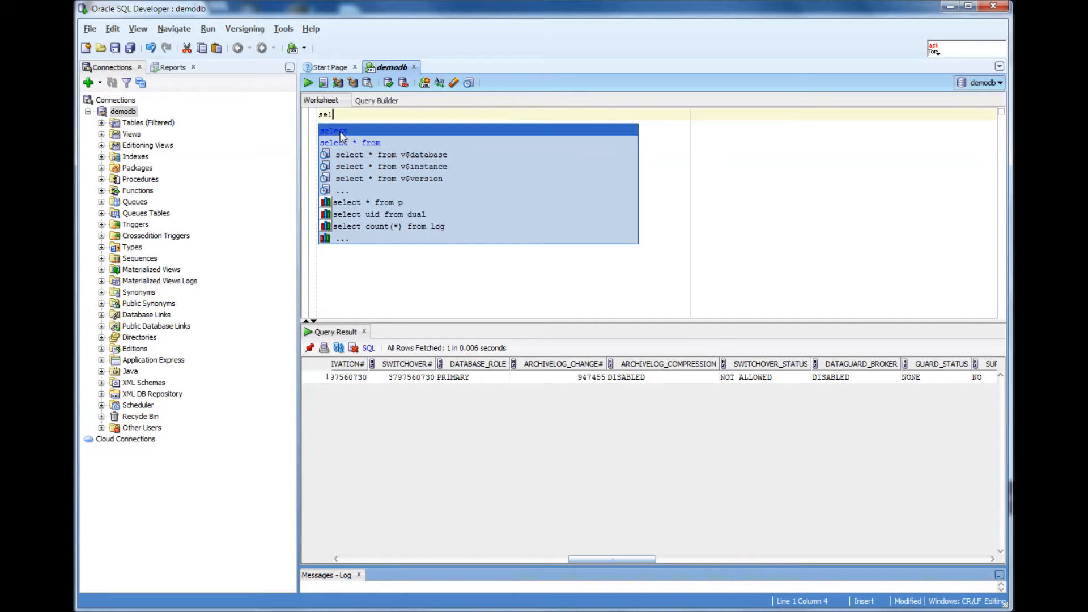
click(332, 130)
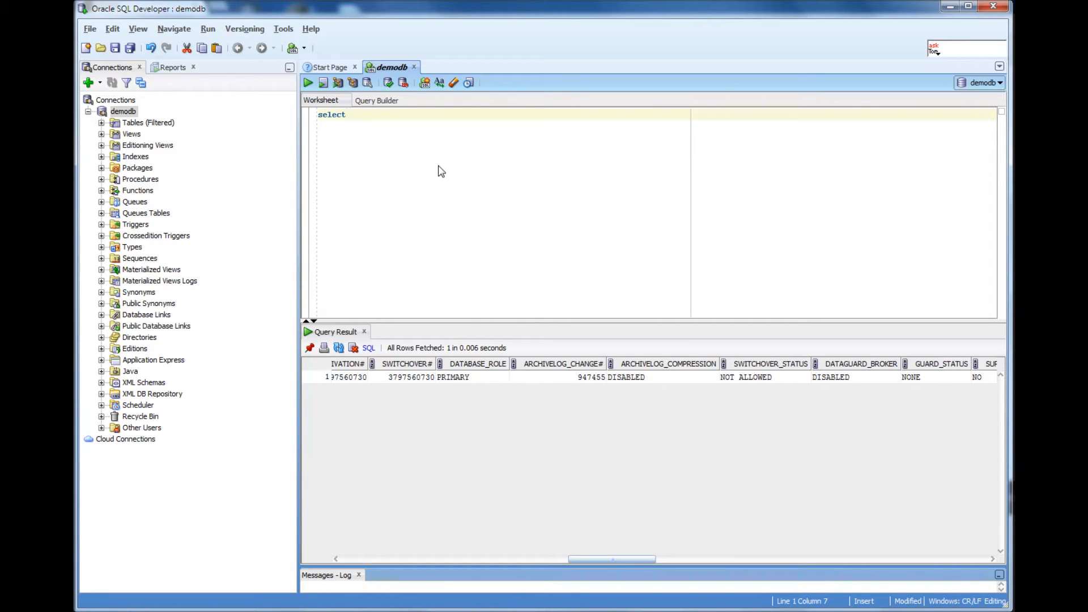
text(*)
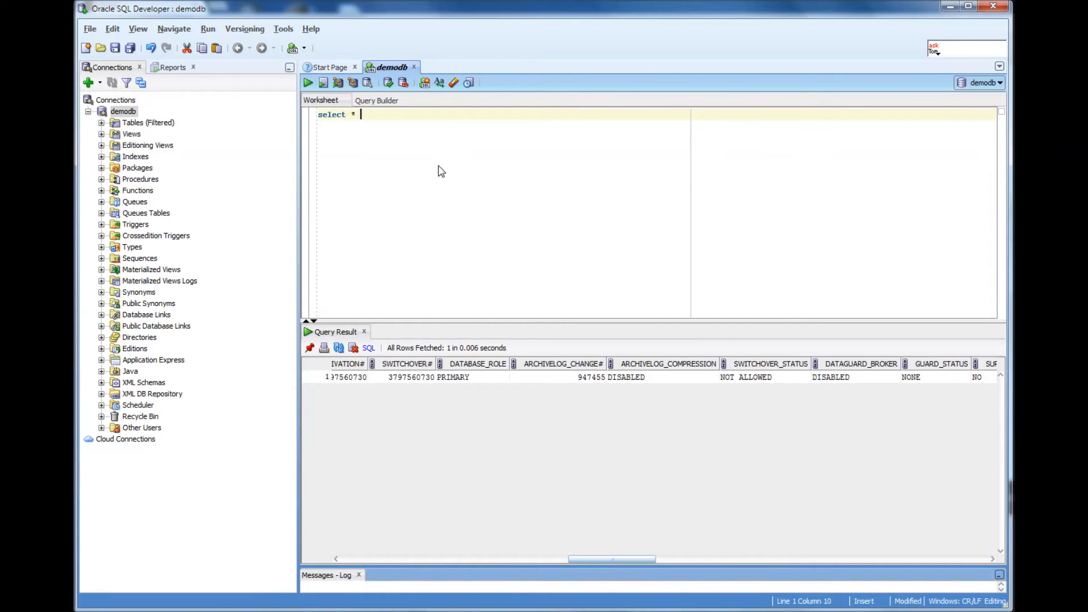
text(from)
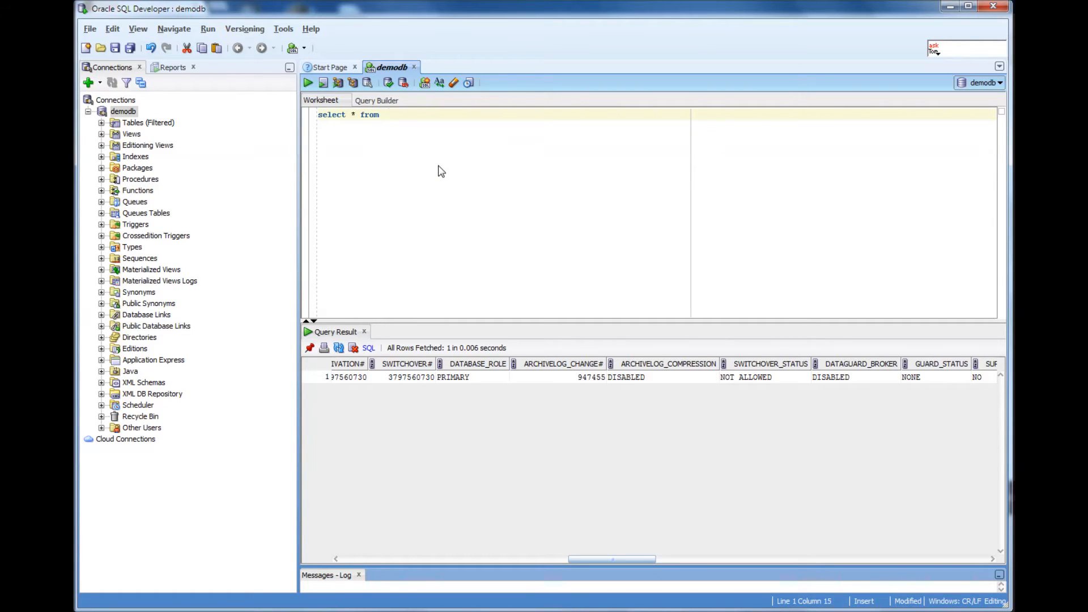
text(v)
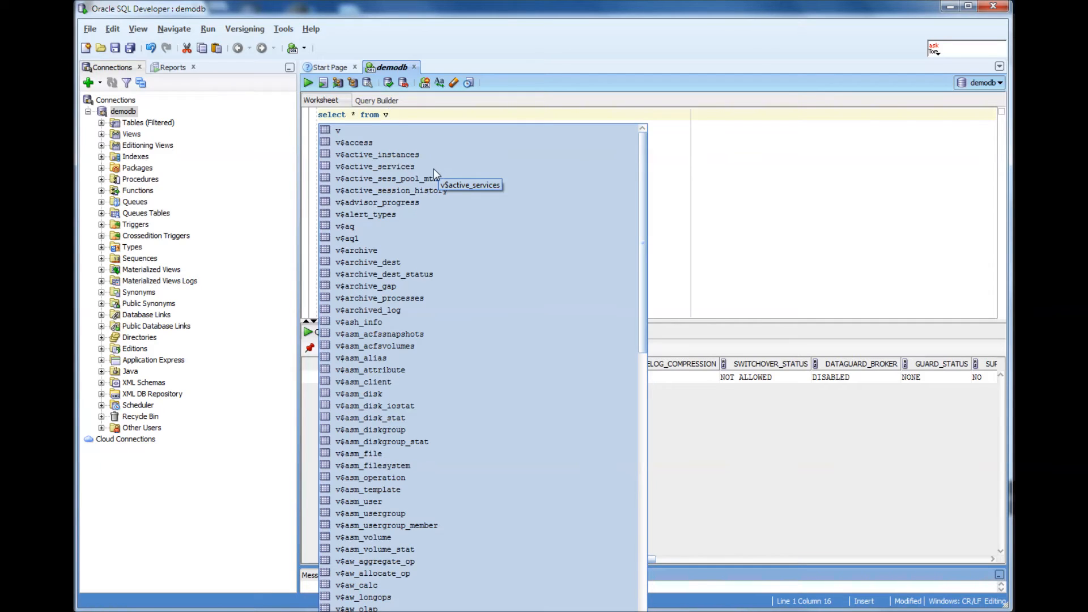
mouse_move(645, 198)
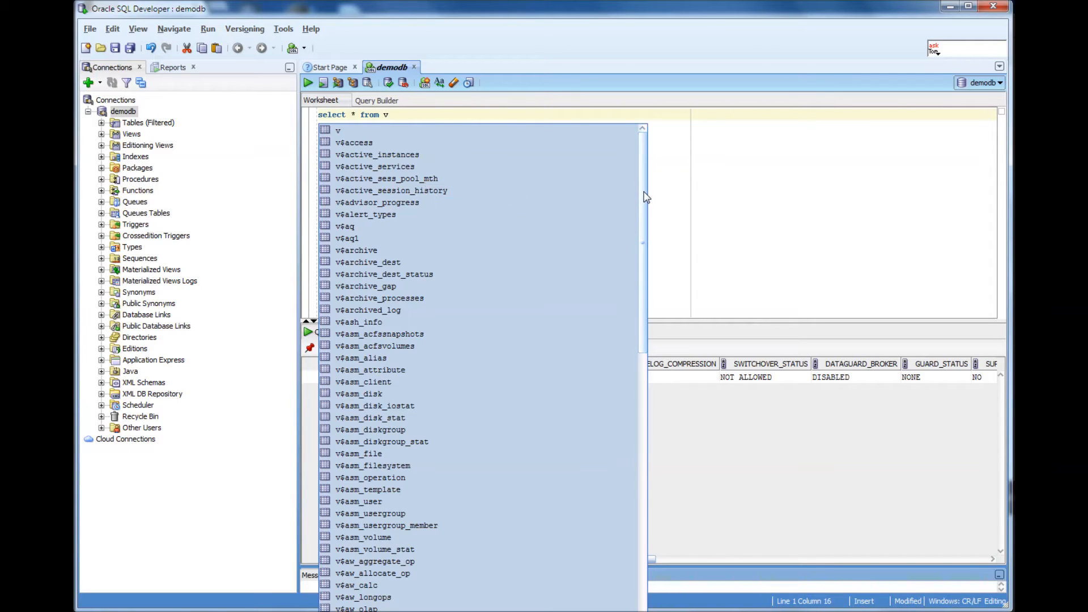
scroll(down, 3)
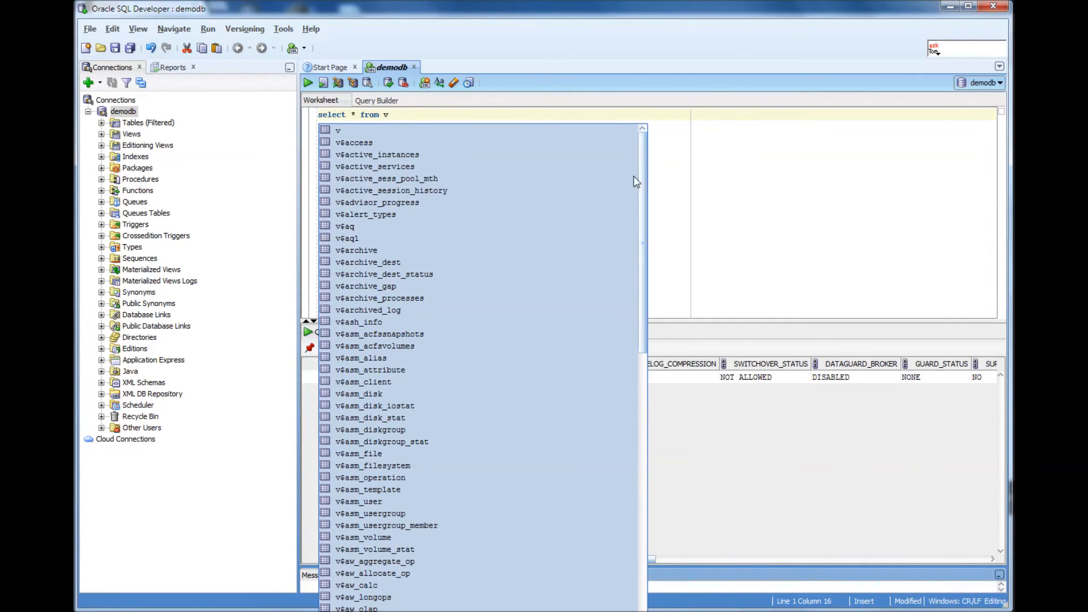
mouse_move(680, 178)
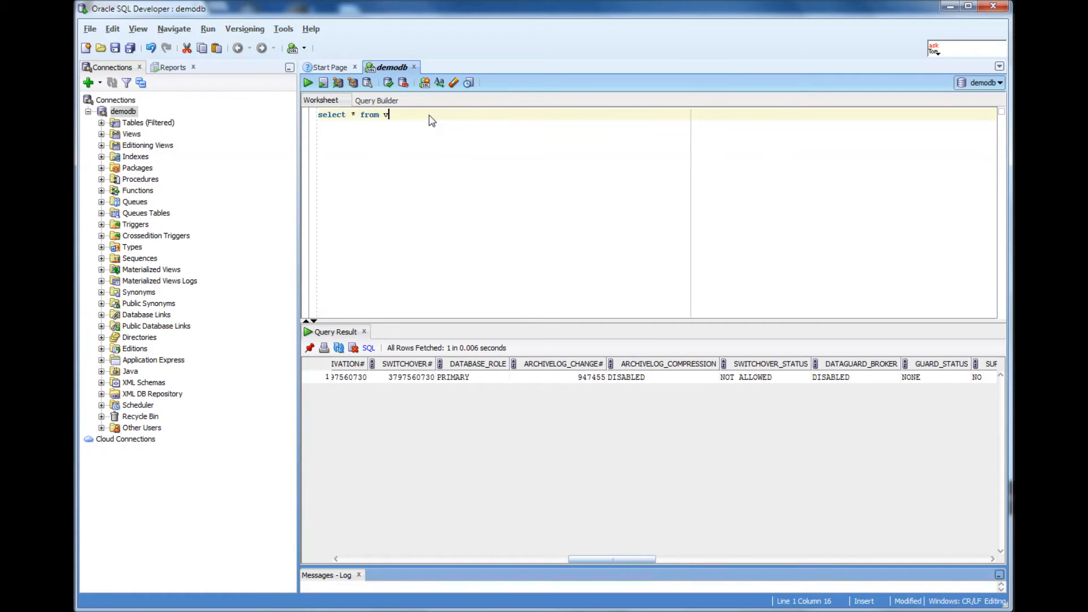
Step: Complete the statement as 'select * from v$version' and run it to show the five banner rows
text($)
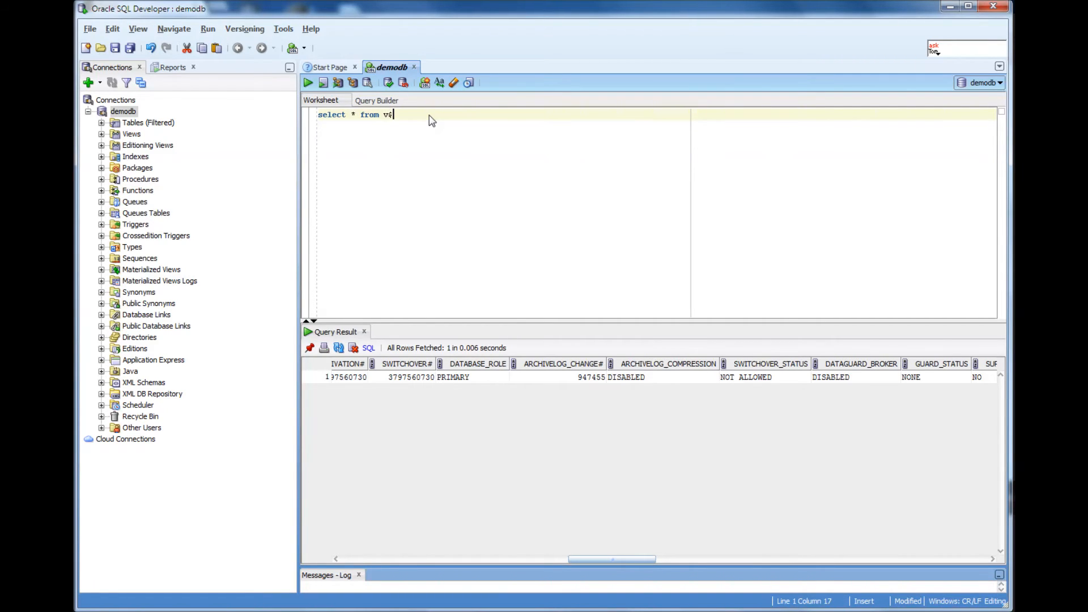
text(version)
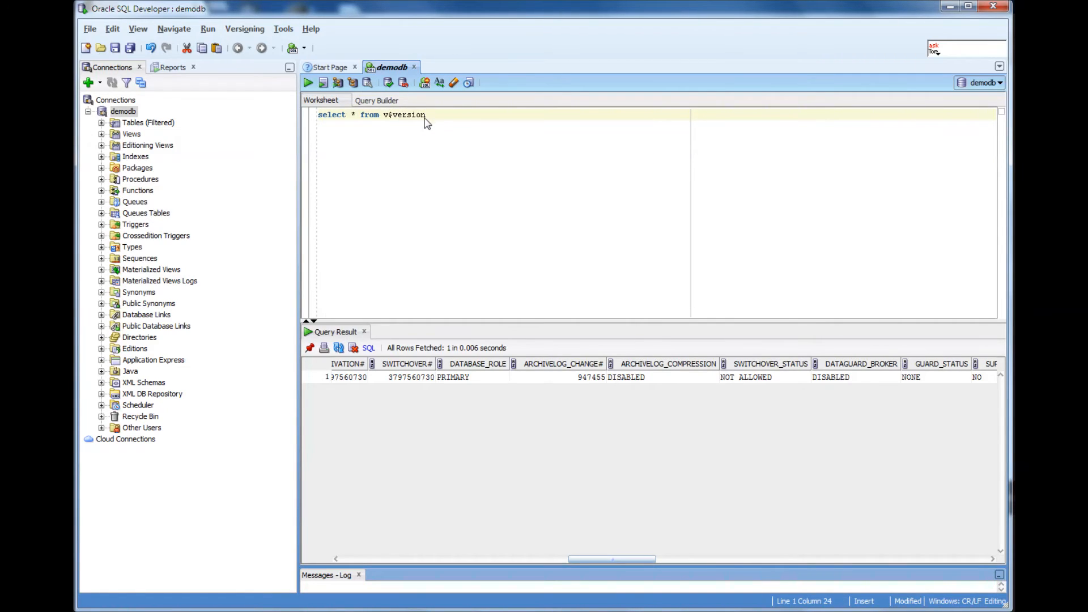
click(307, 83)
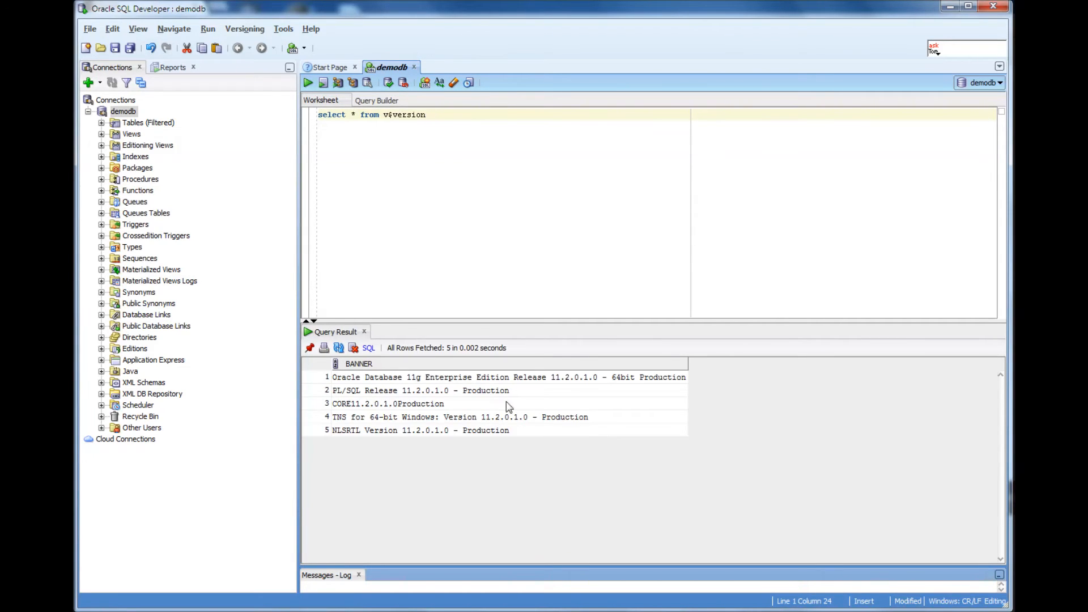
mouse_move(483, 386)
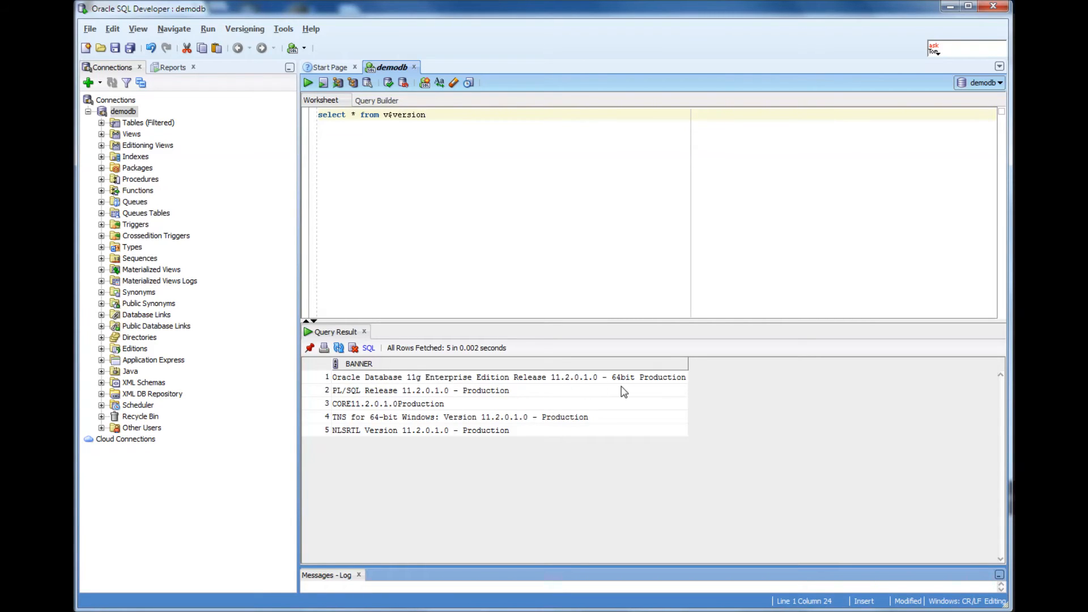
mouse_move(576, 388)
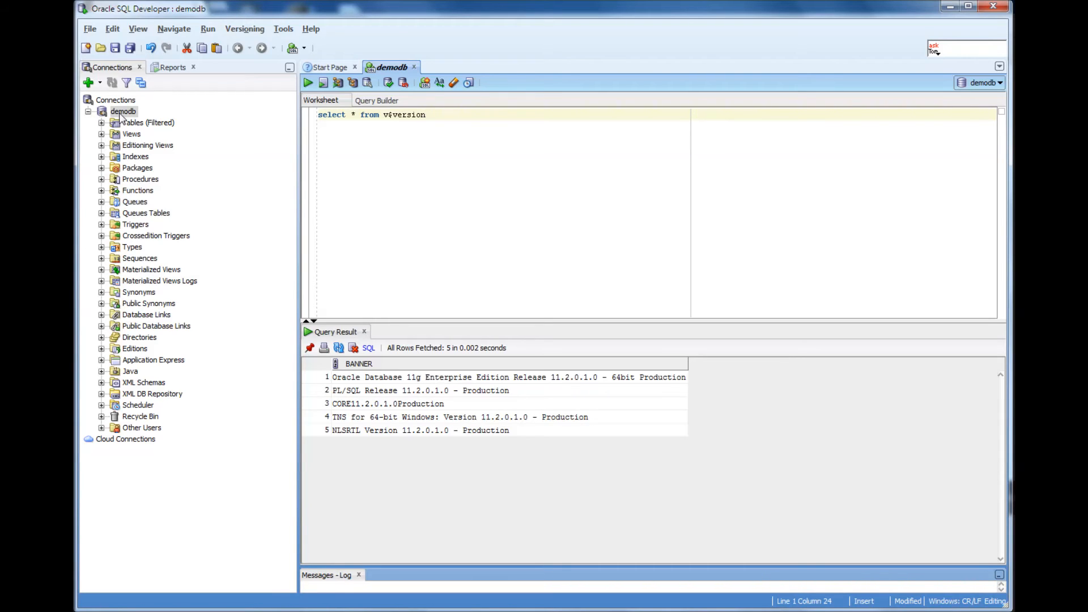
mouse_move(592, 232)
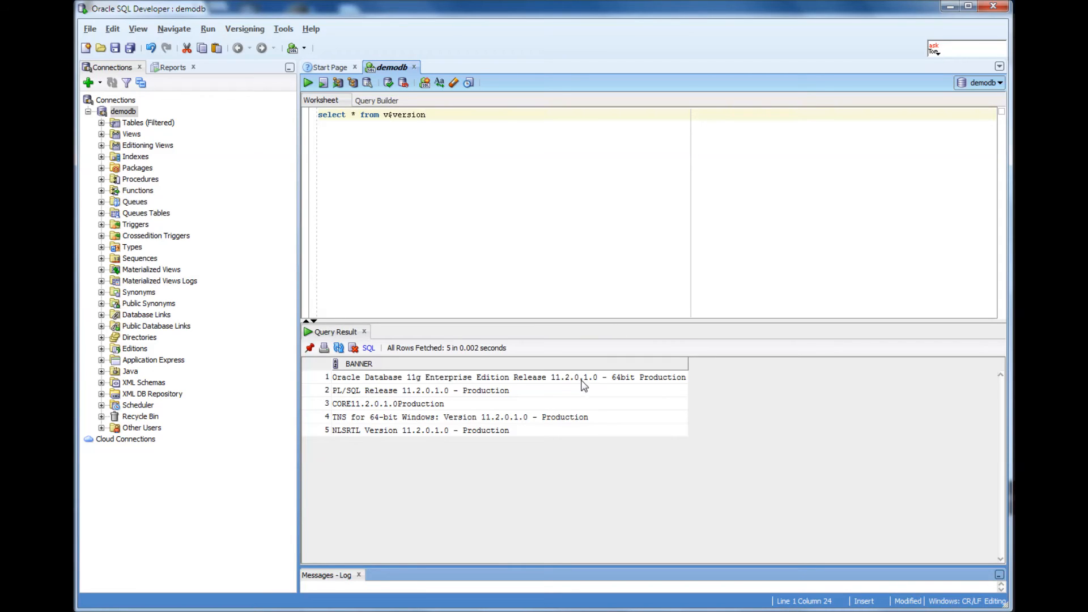
mouse_move(816, 292)
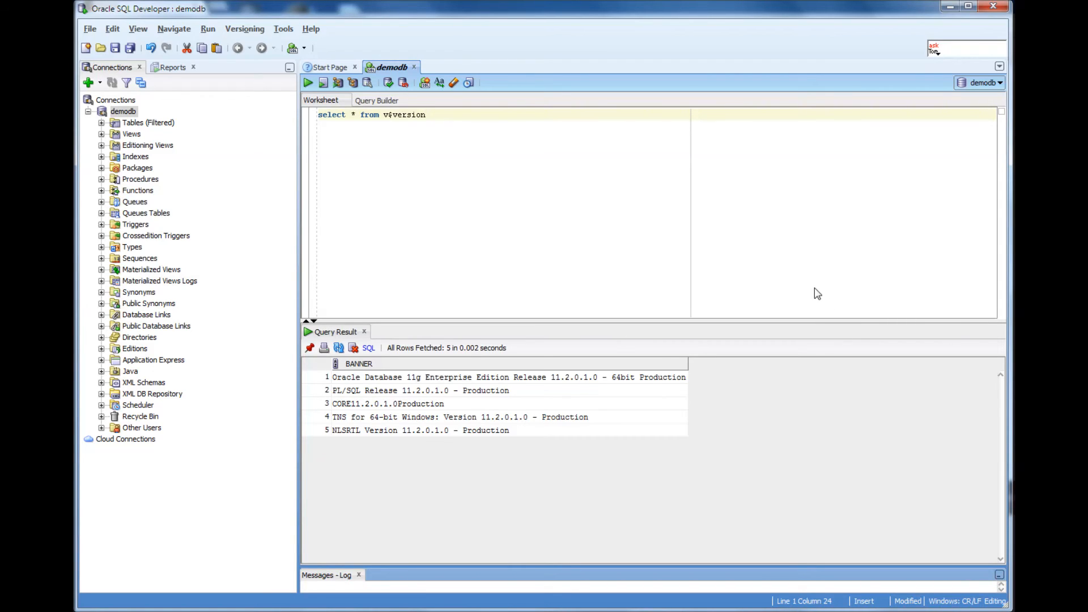
Step: Add 'select * from dba_registry' and run it to list the 18 installed components
text(select * from dba_registry)
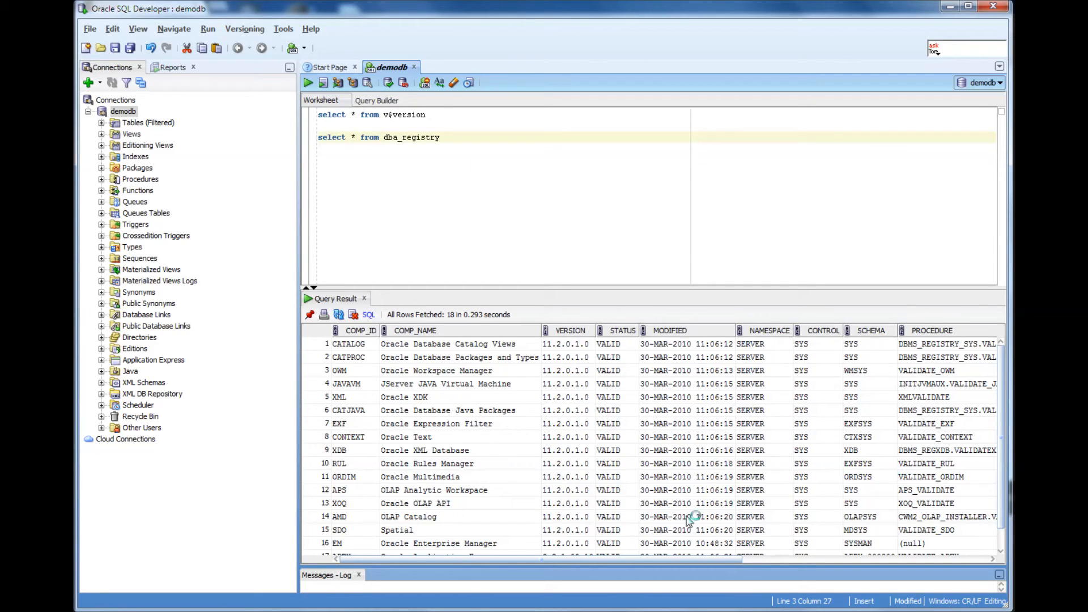
mouse_move(461, 431)
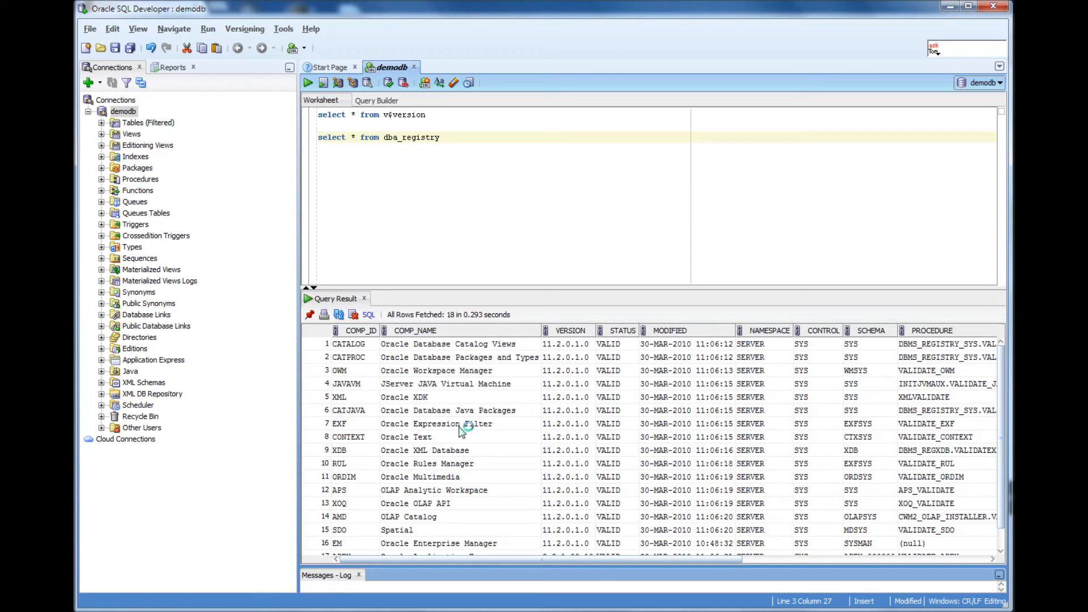
mouse_move(493, 434)
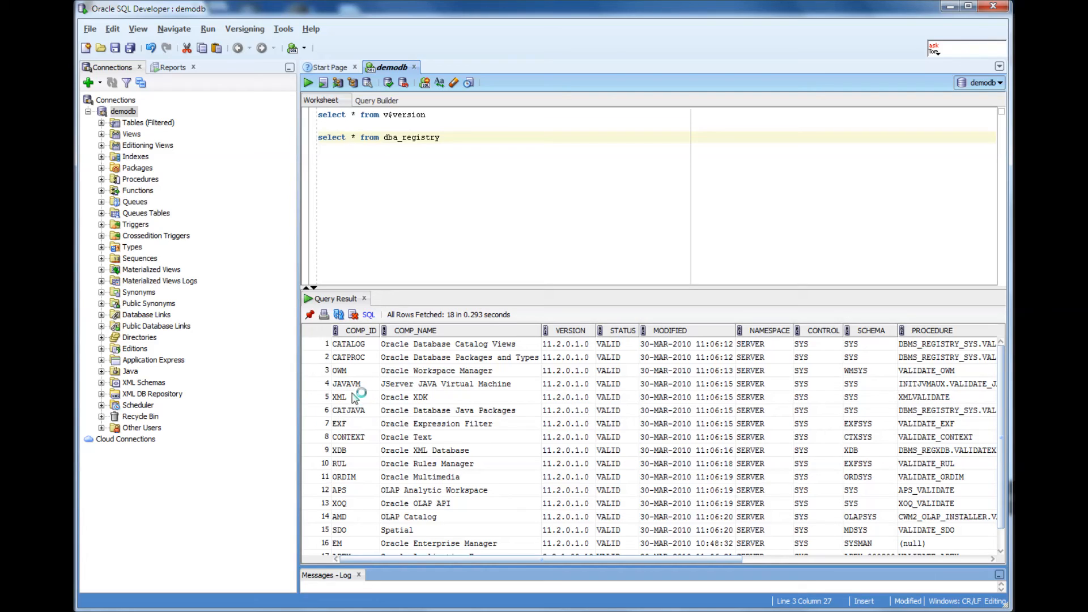
mouse_move(346, 471)
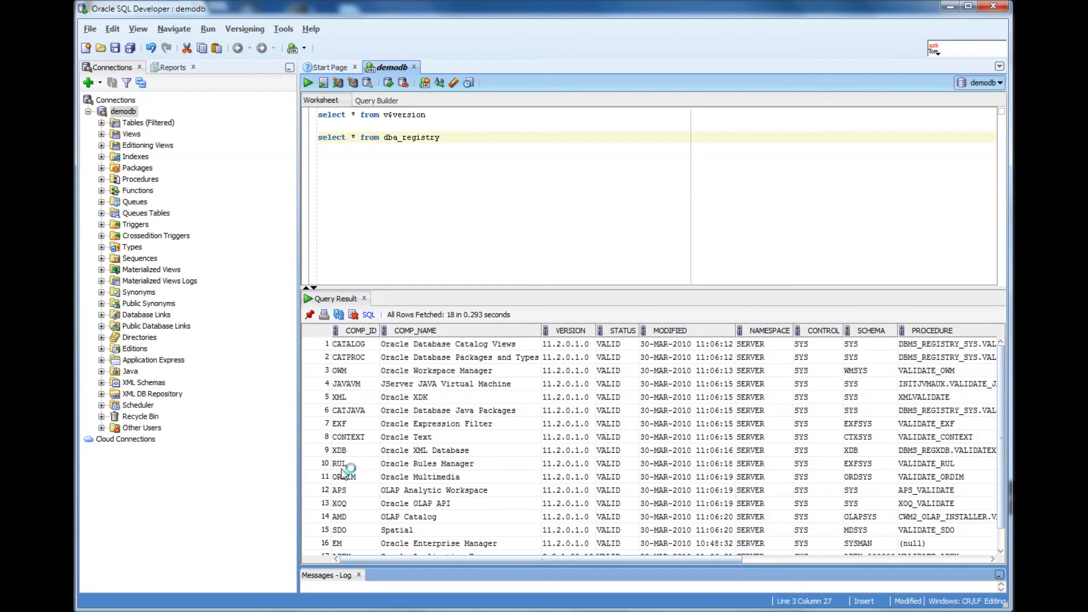
mouse_move(997, 392)
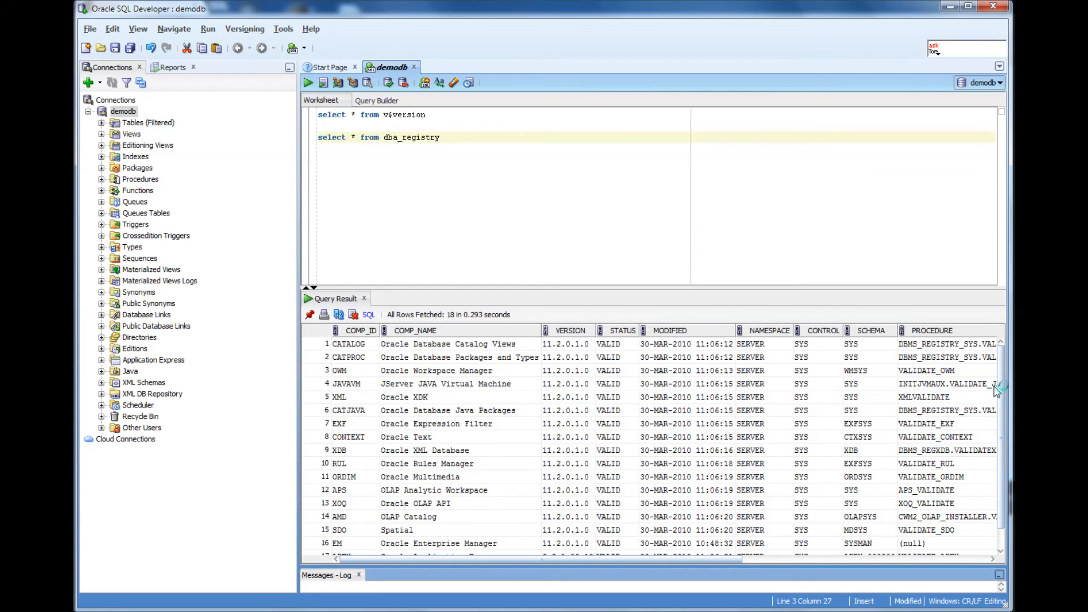
Step: Rerun 'select * from v$version' so the five banner rows replace the component list
scroll(down, 3)
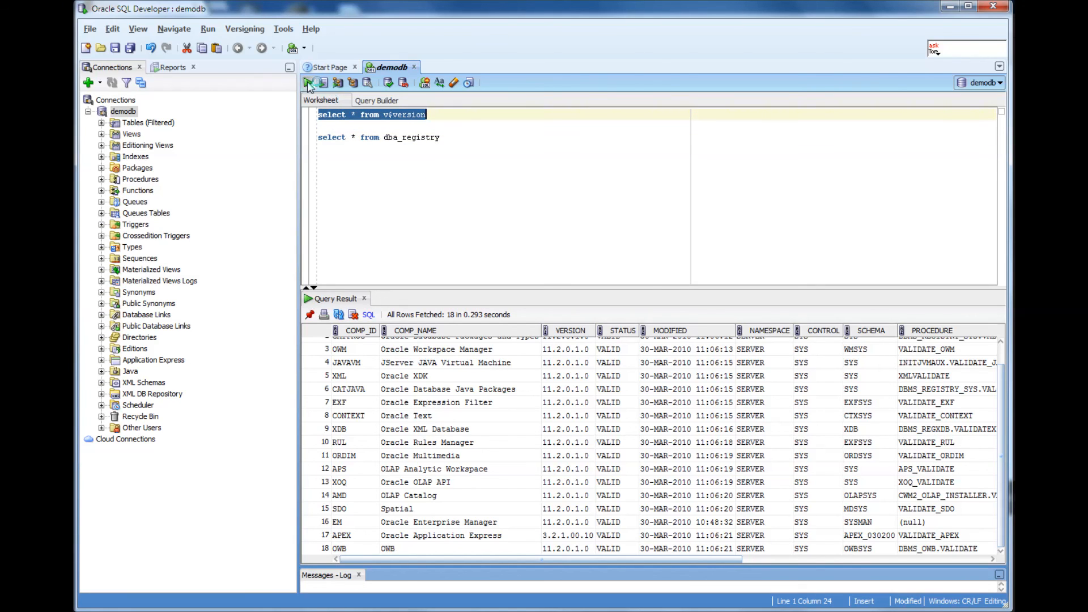
click(308, 83)
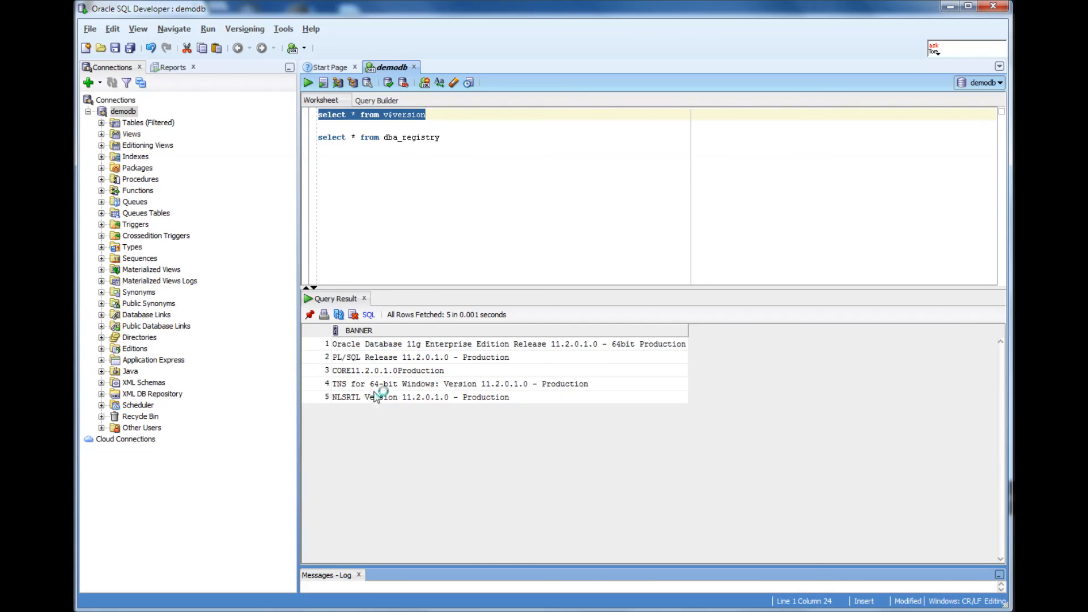